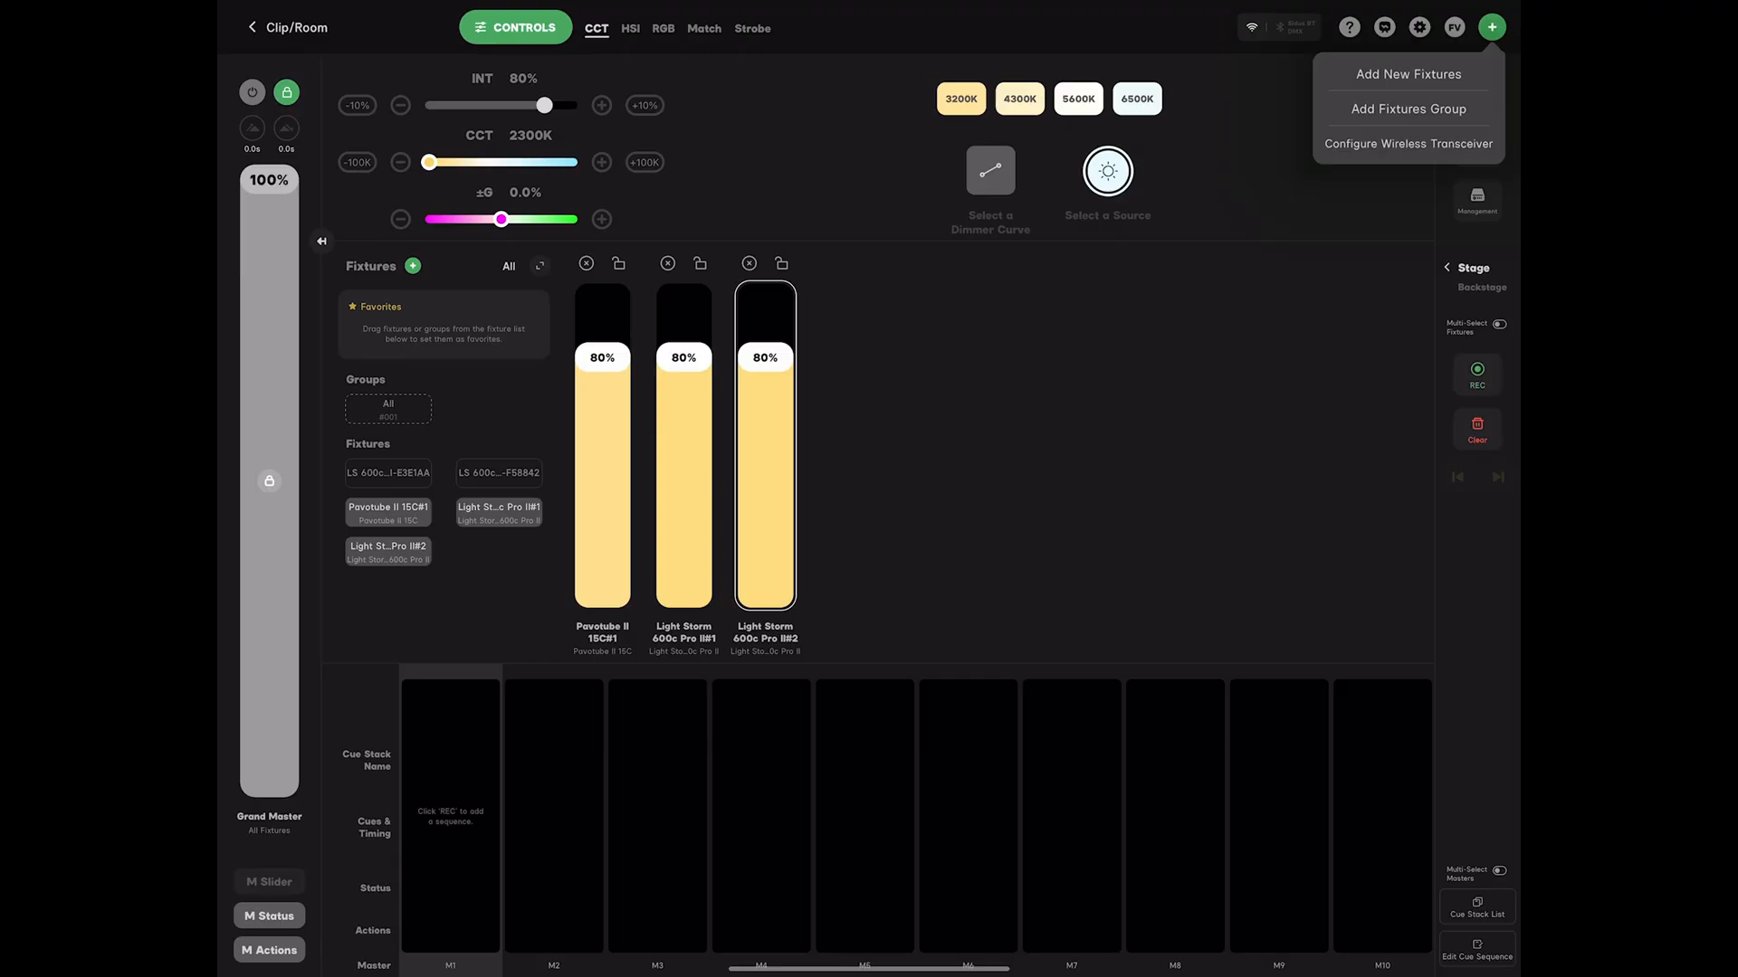
Add a new NANLITE Pavotube II 15C fixture and view its Mode 03 CCT+HSI 8bit profile.
{"action": "left_click", "coordinate": [1407, 73]}
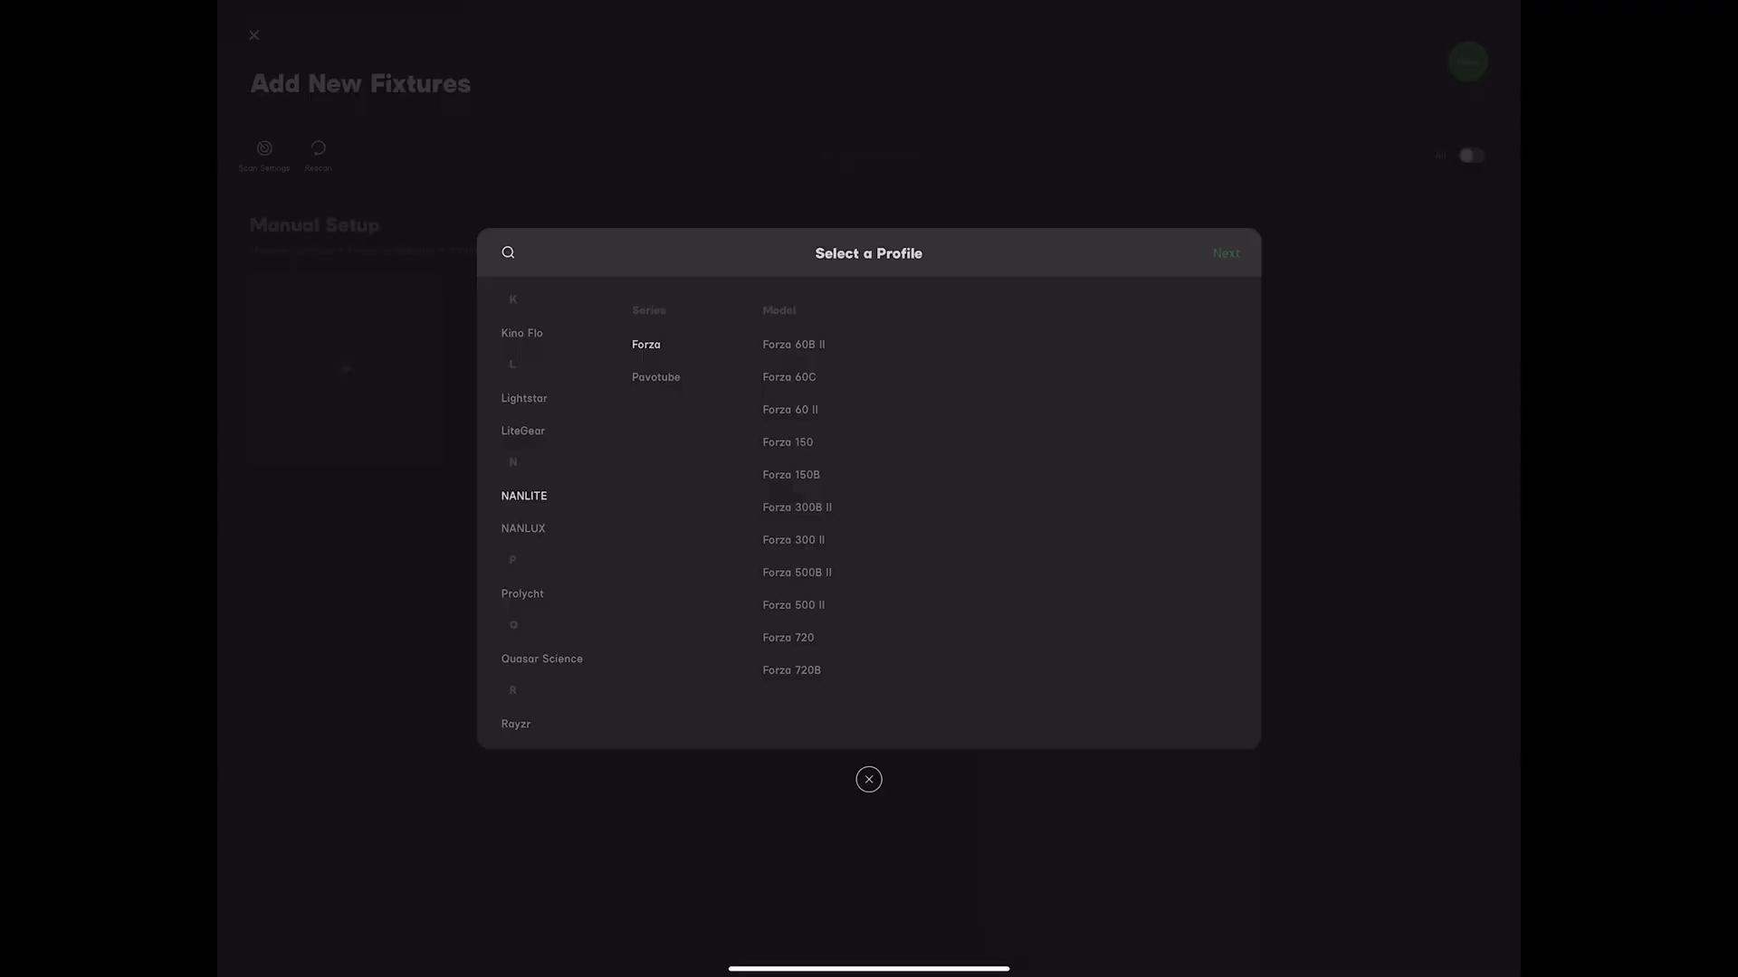
{"action": "left_click", "coordinate": [657, 377]}
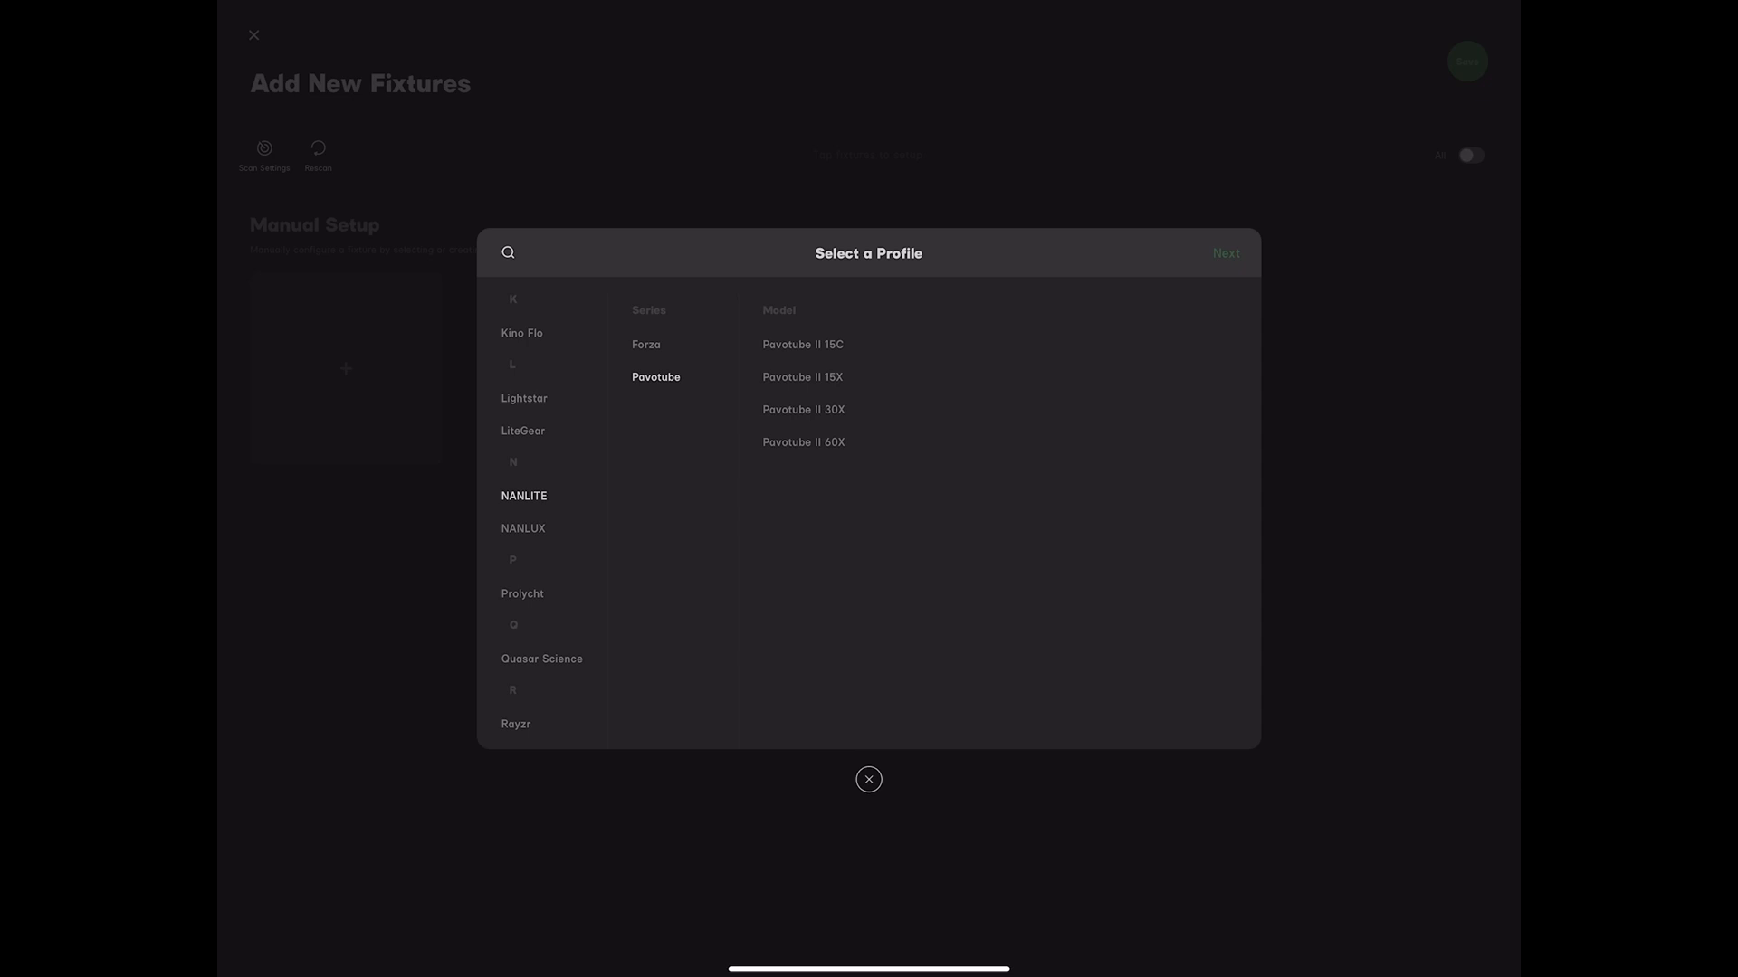
{"action": "left_click", "coordinate": [803, 345]}
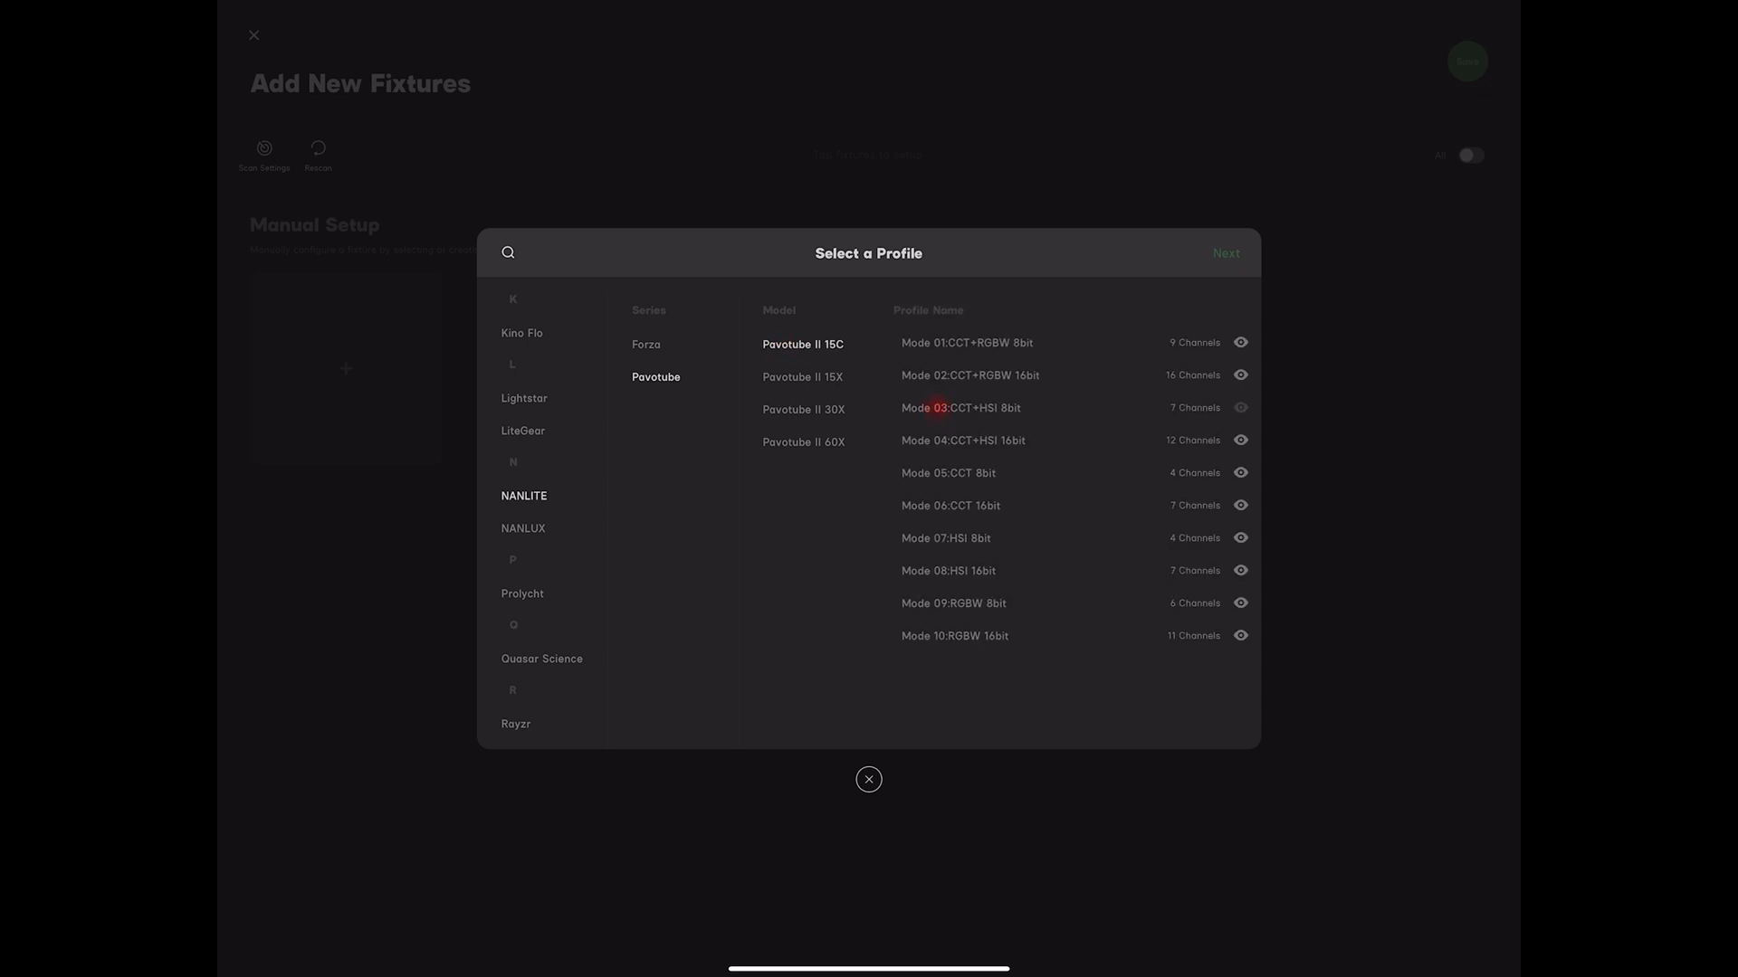
{"action": "left_click", "coordinate": [1240, 409]}
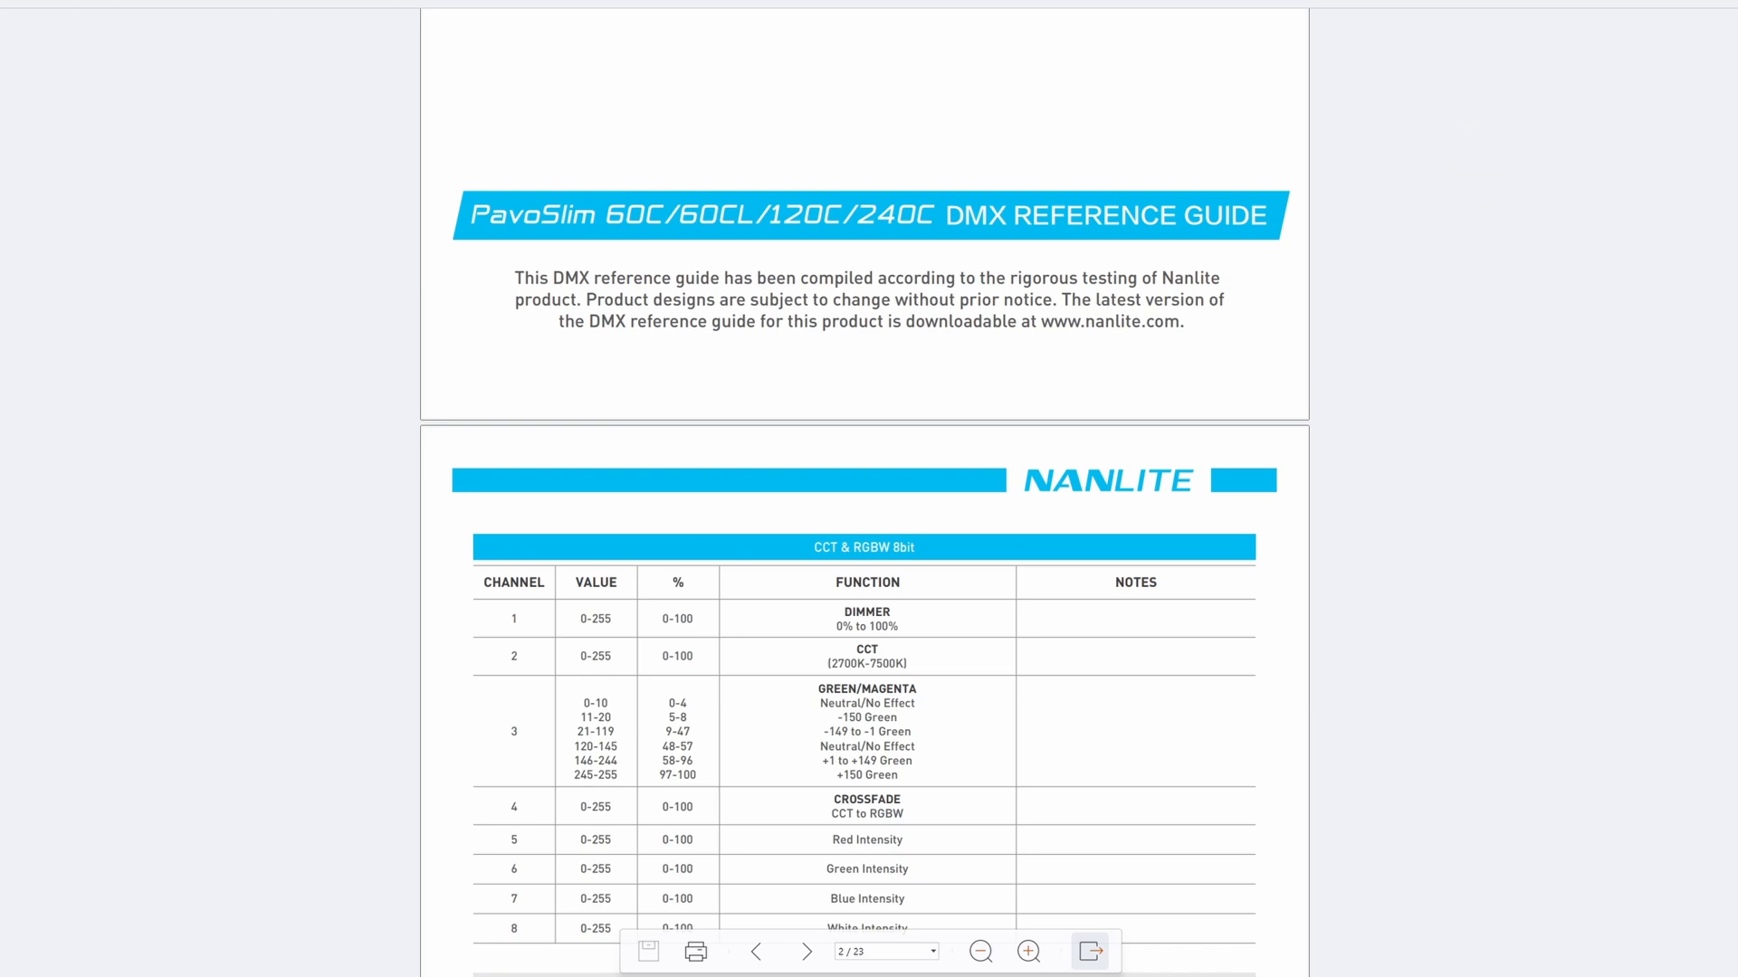
Scroll the DMX guide down to the CCT & HSI 8bit channel table.
{"action": "scroll", "scroll_direction": "down", "scroll_amount": 3}
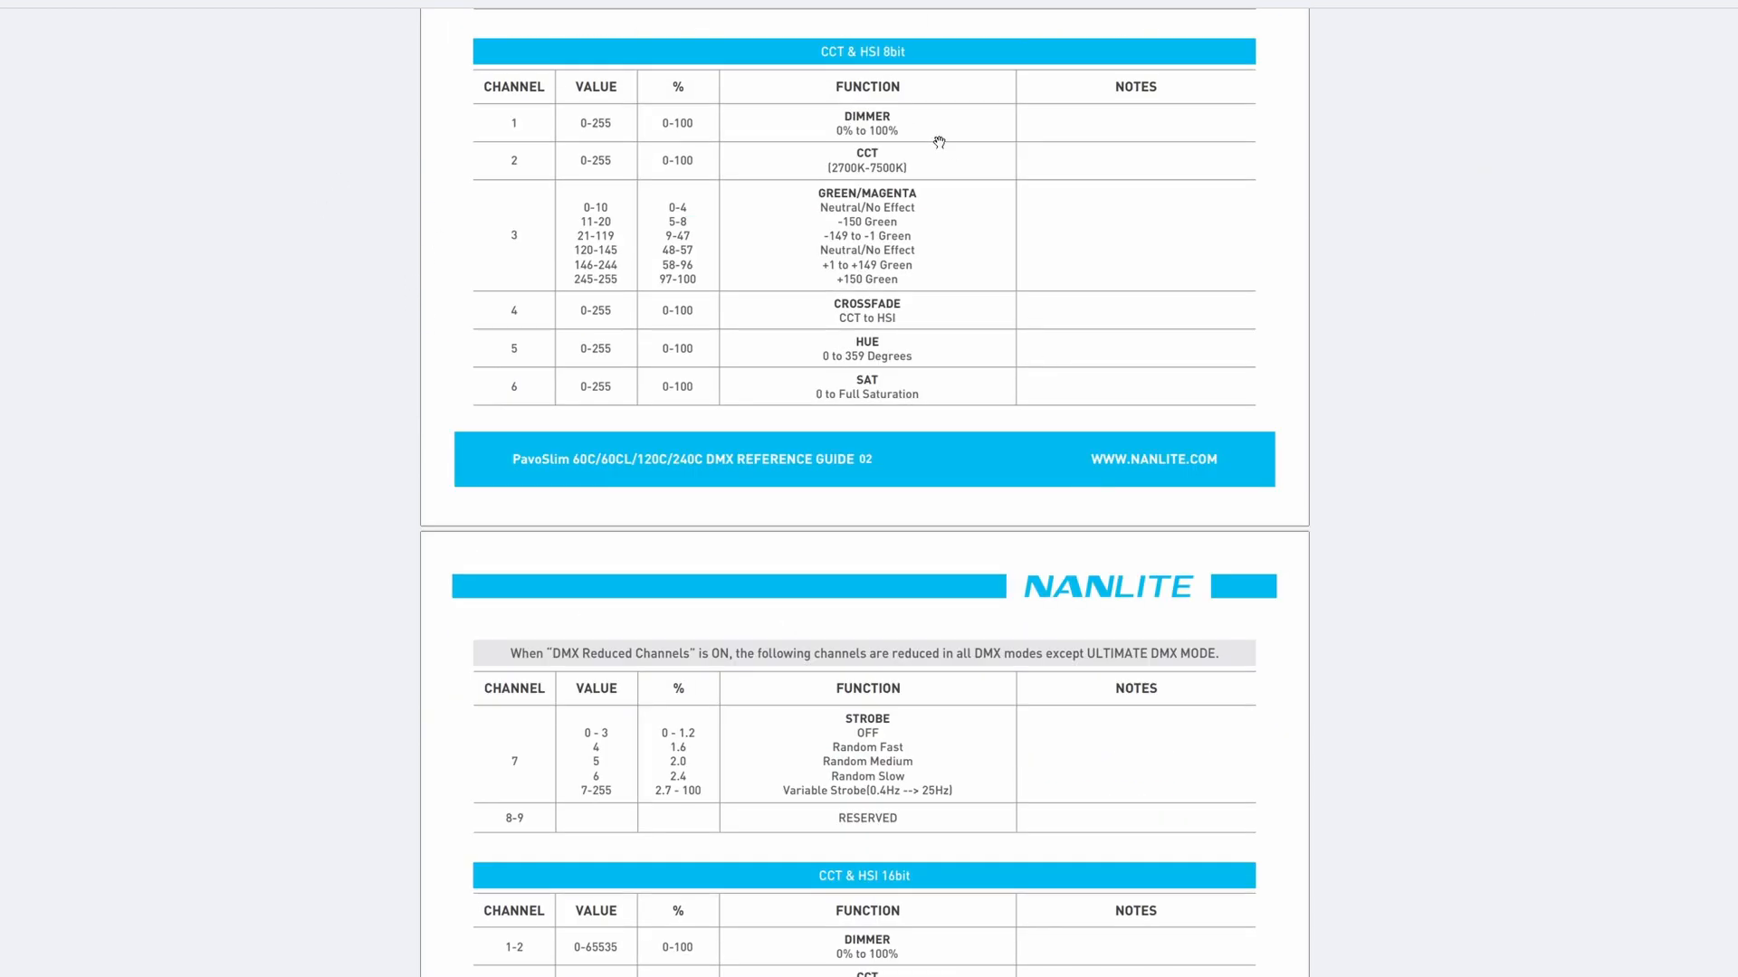
{"action": "mouse_move", "coordinate": [867, 62]}
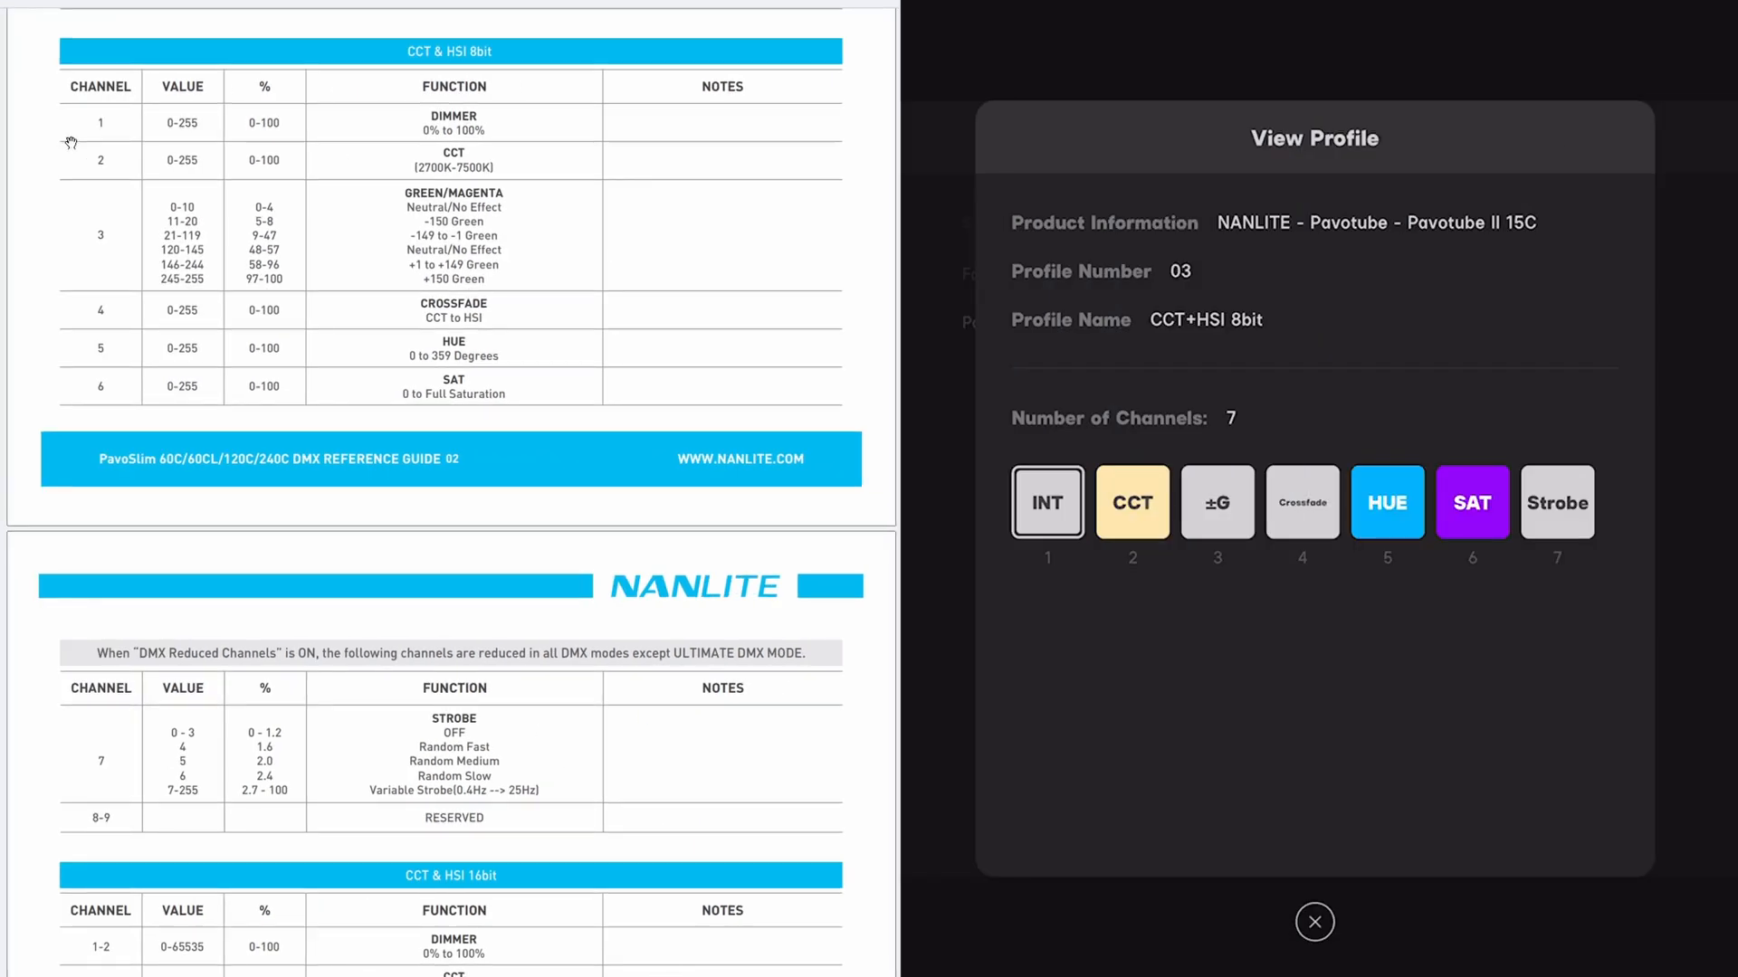
{"action": "mouse_move", "coordinate": [518, 127]}
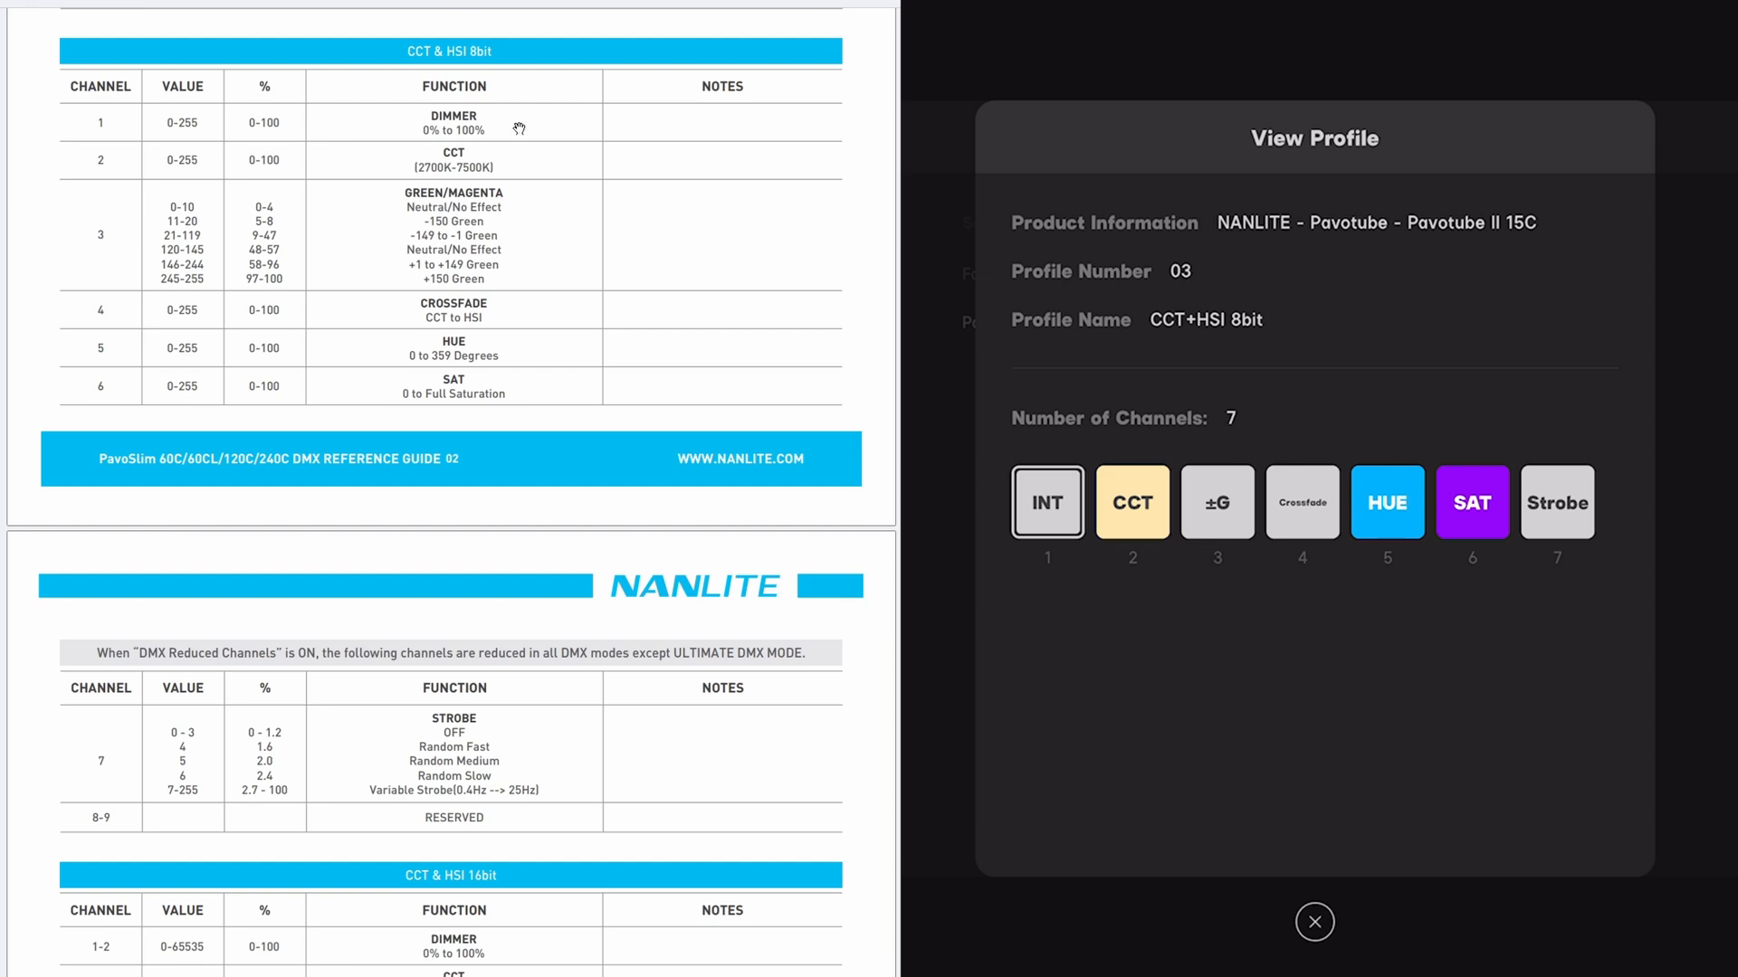
{"action": "mouse_move", "coordinate": [534, 168]}
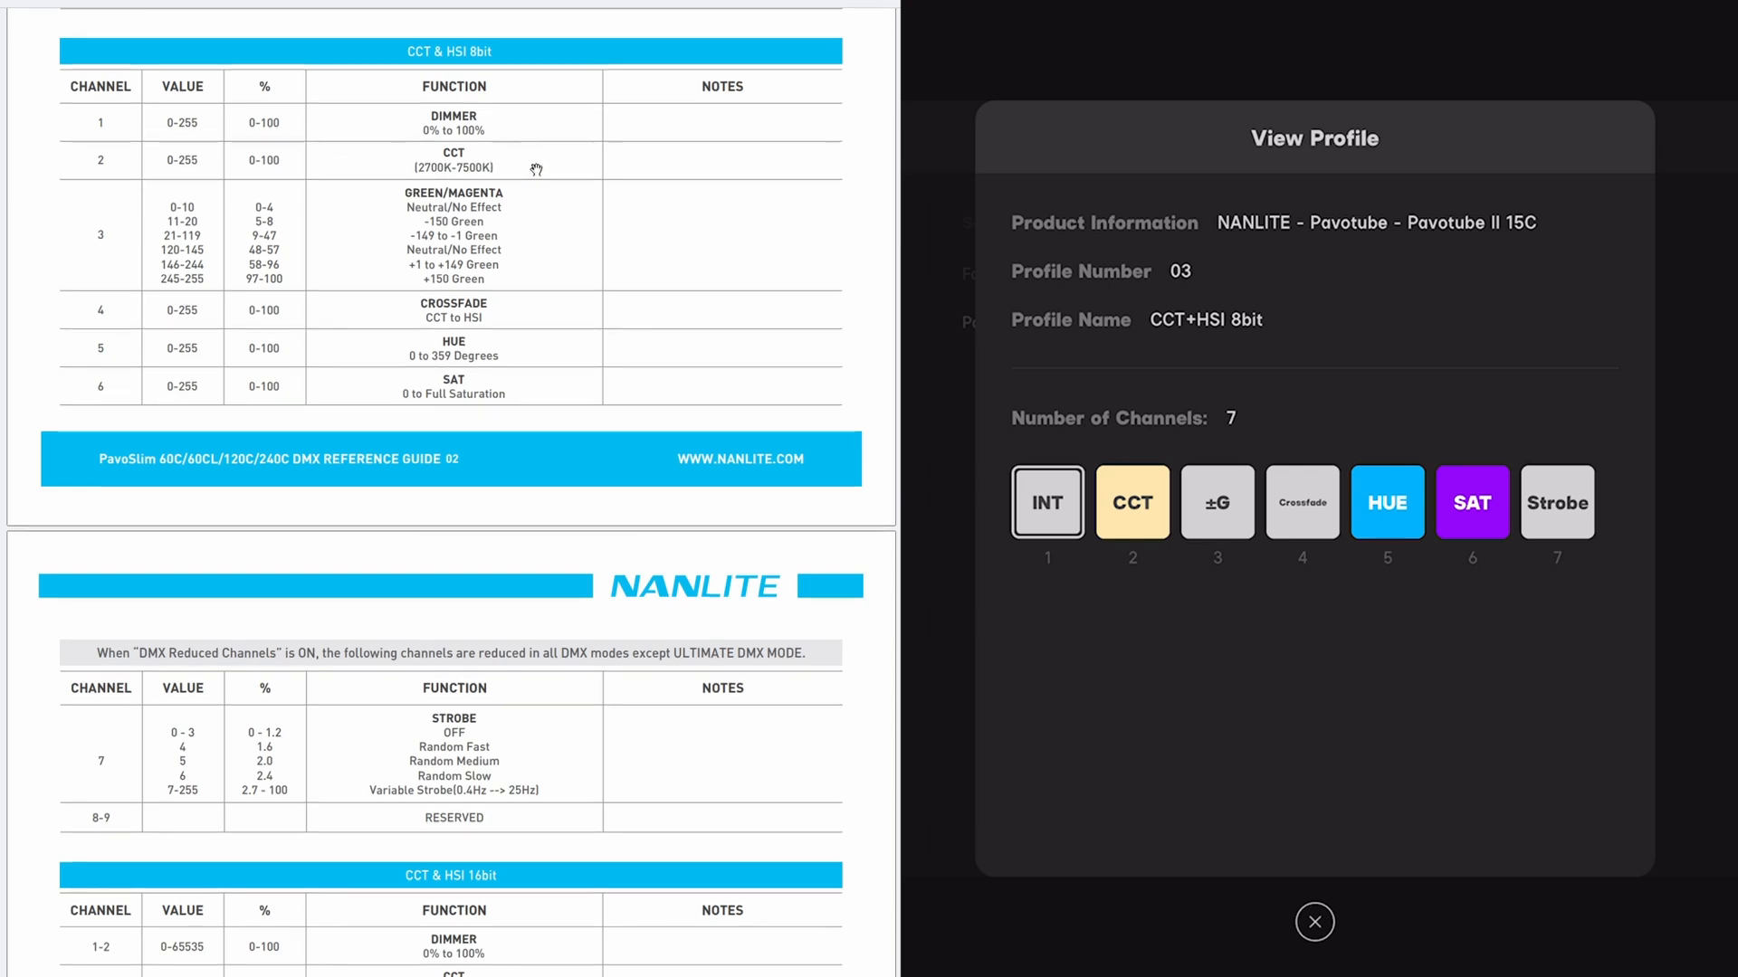
{"action": "mouse_move", "coordinate": [495, 325]}
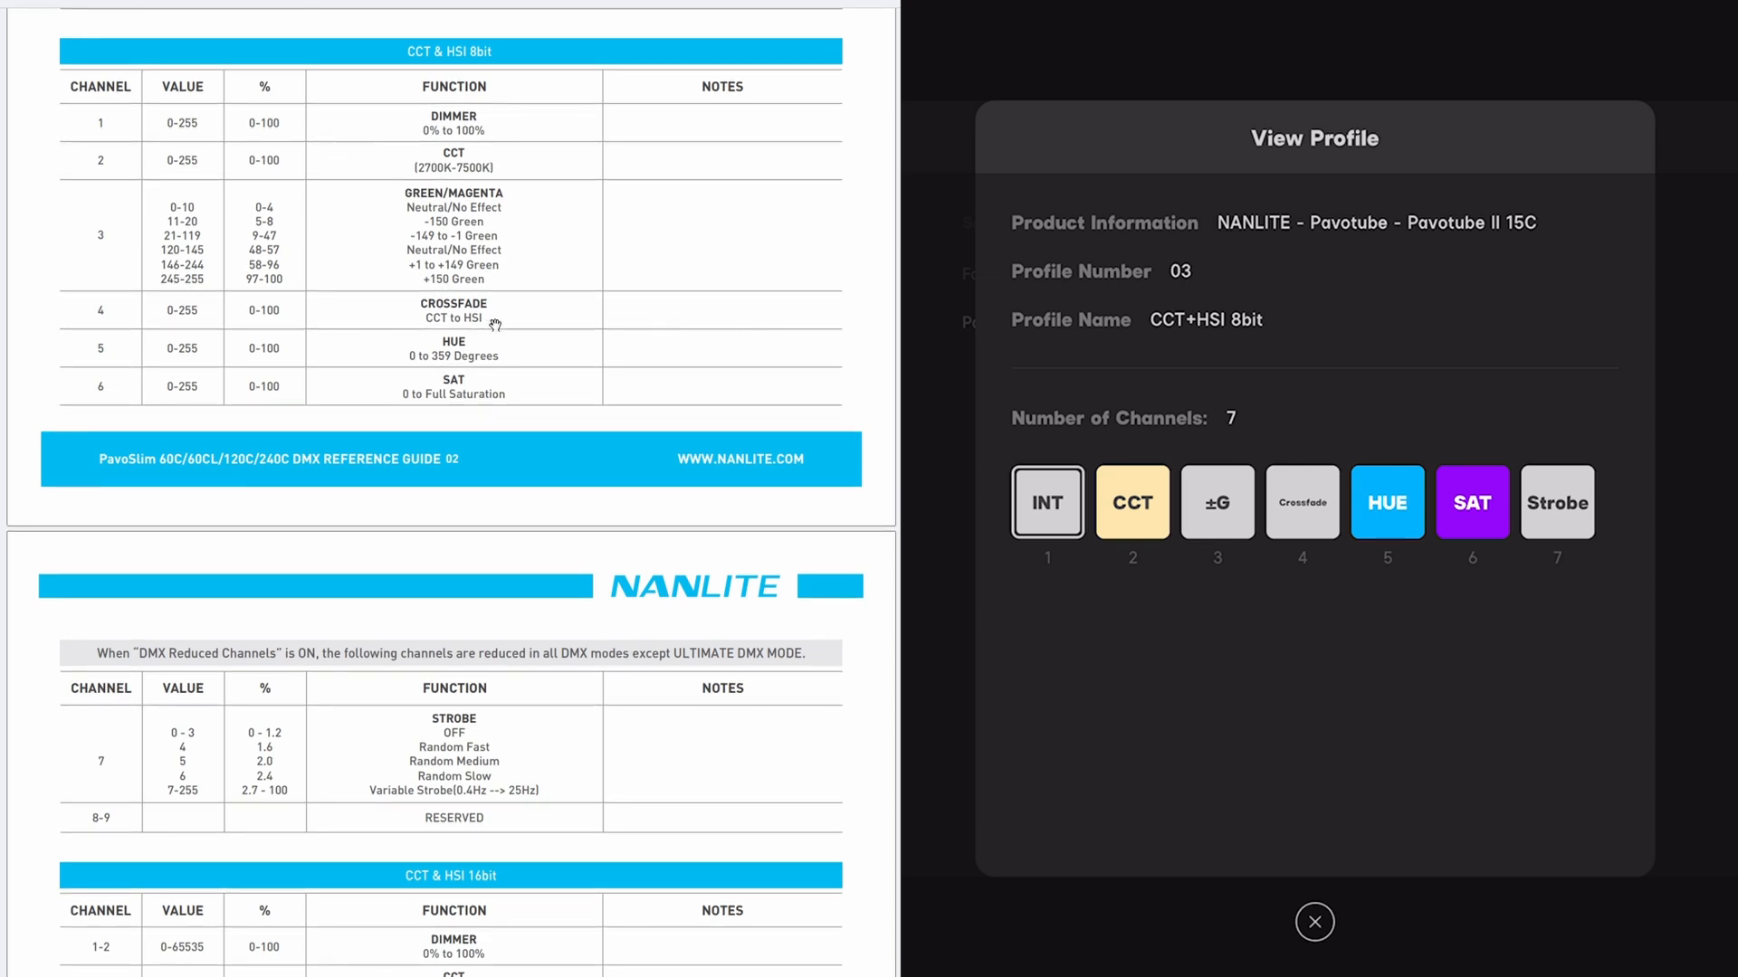
{"action": "mouse_move", "coordinate": [463, 718]}
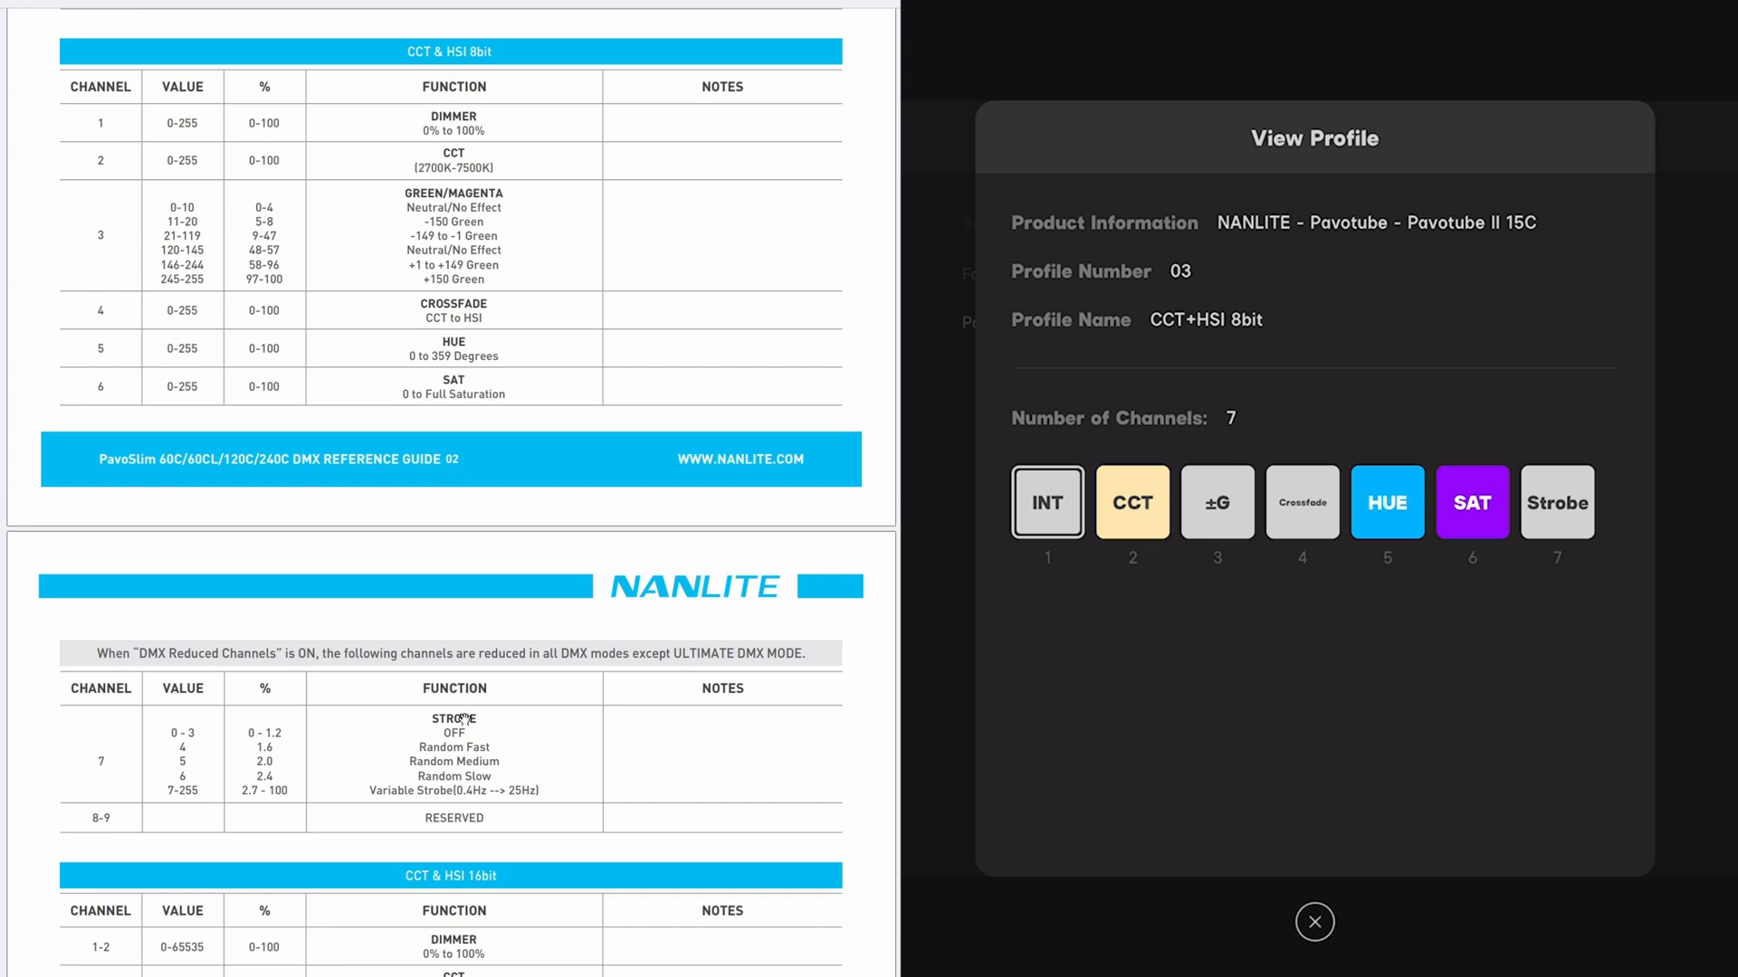
Close View Profile after checking its seven channels against the guide's table.
{"action": "left_click", "coordinate": [1313, 921]}
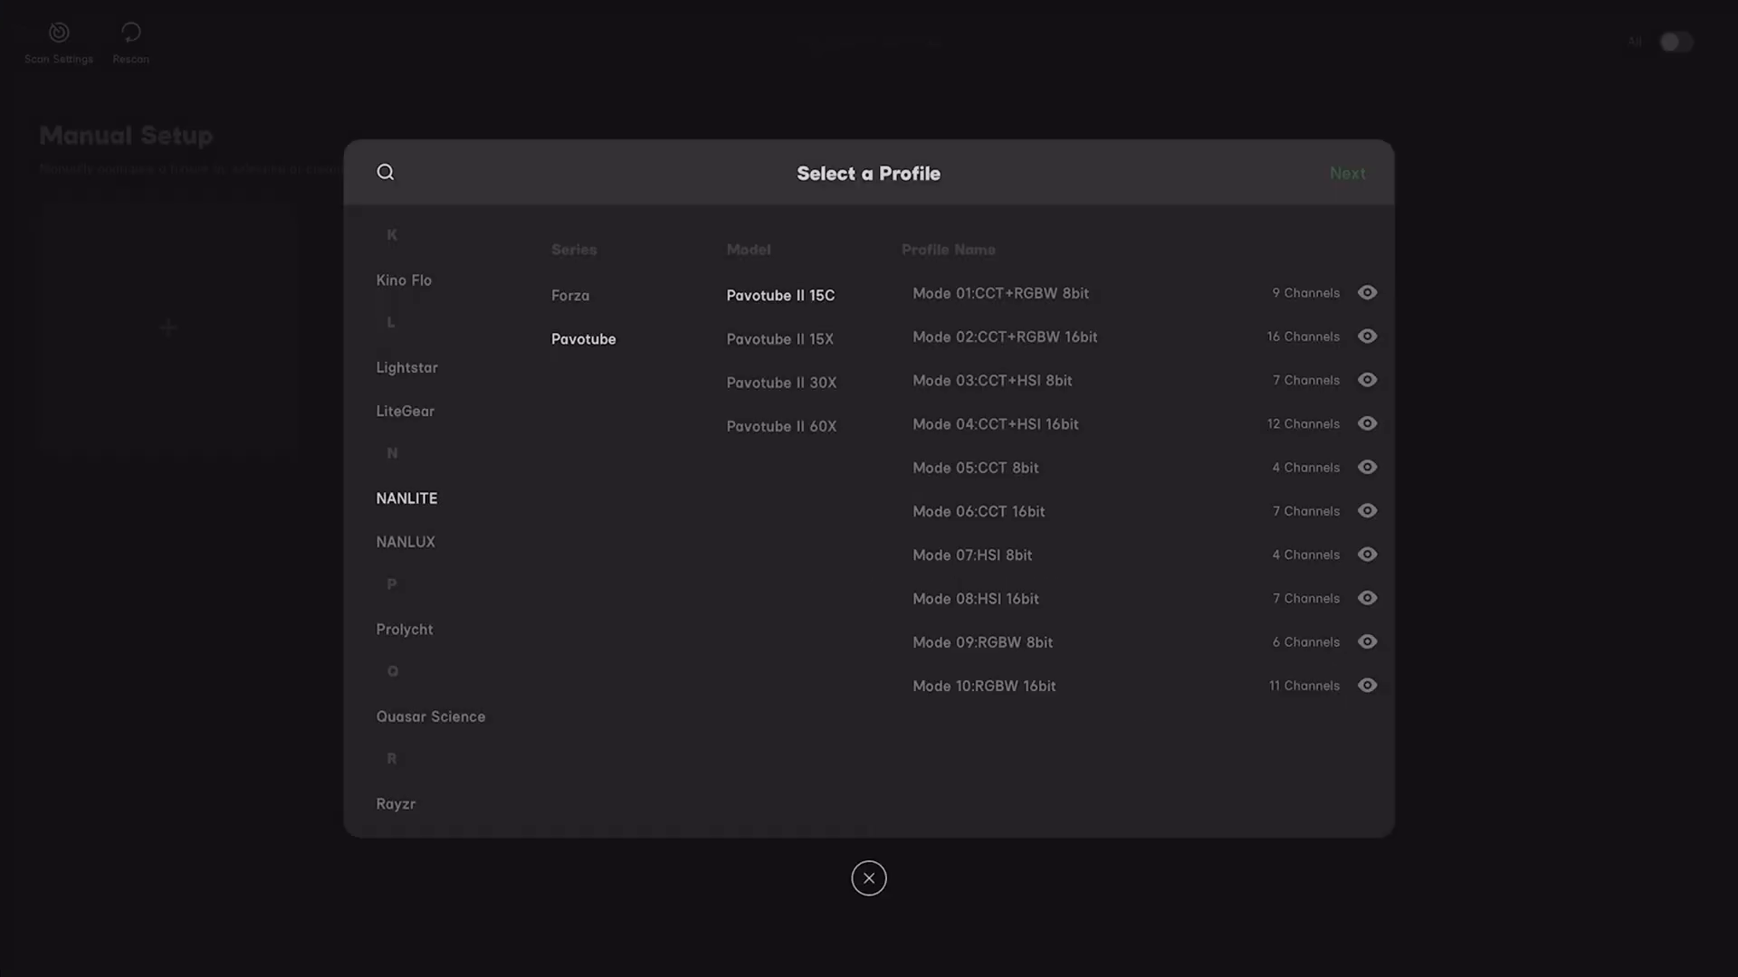